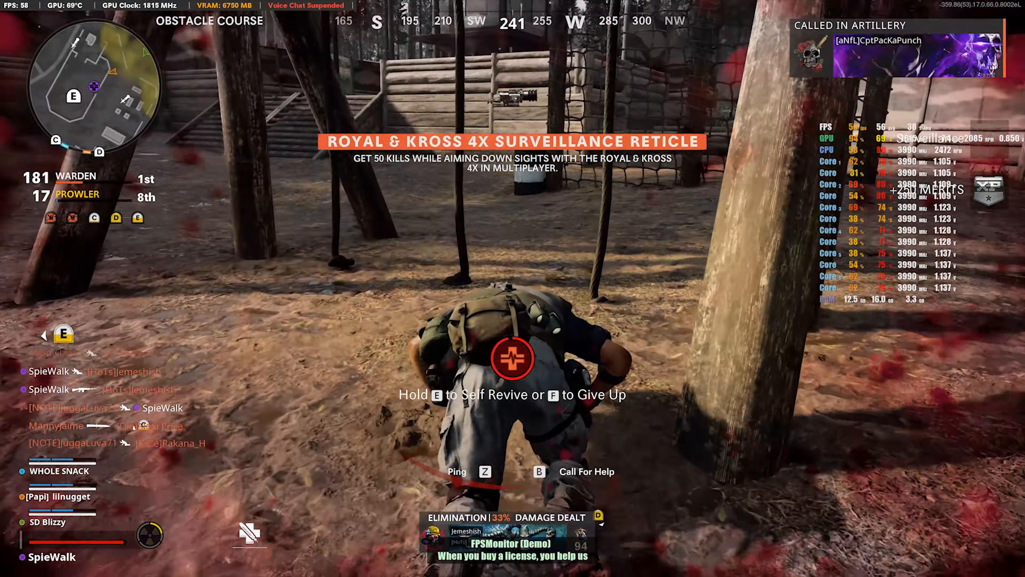
{"action": "key", "text": "e"}
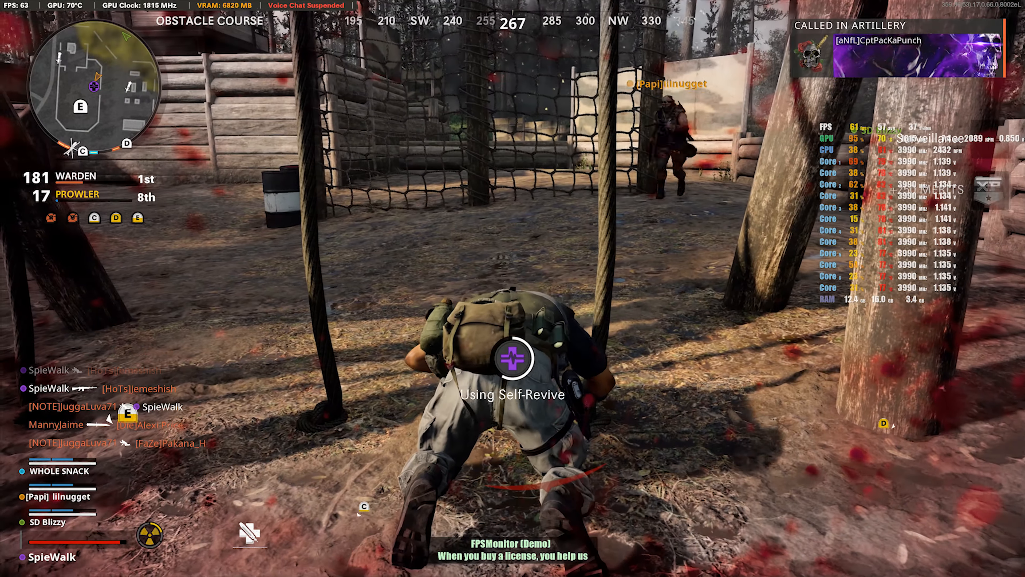